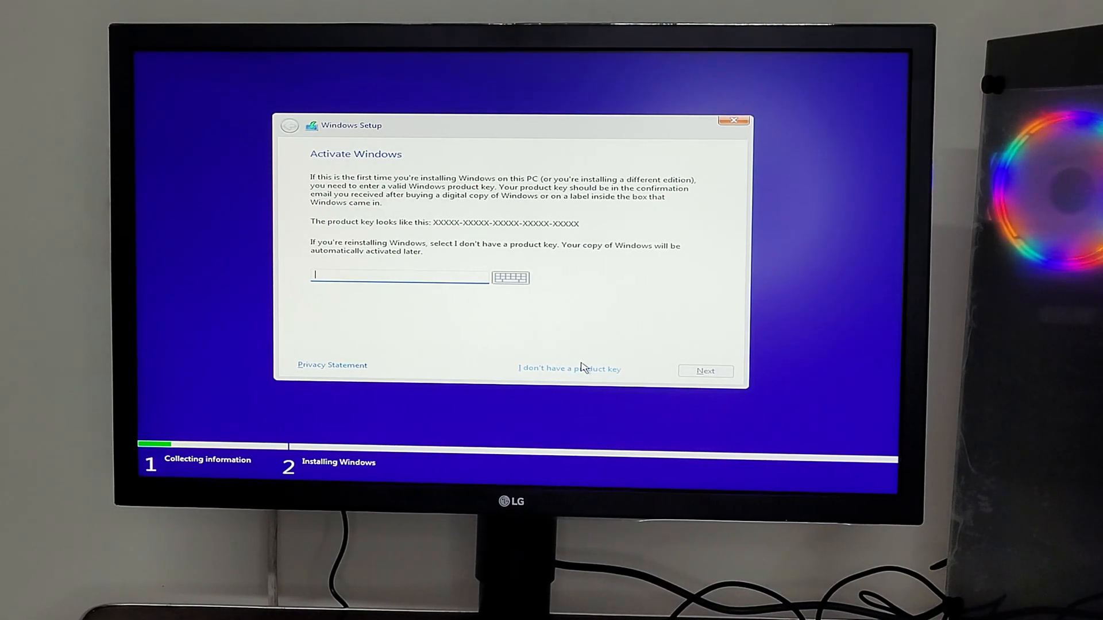
Choose 'I don't have a product key' and continue to the license terms.
left_click(569, 369)
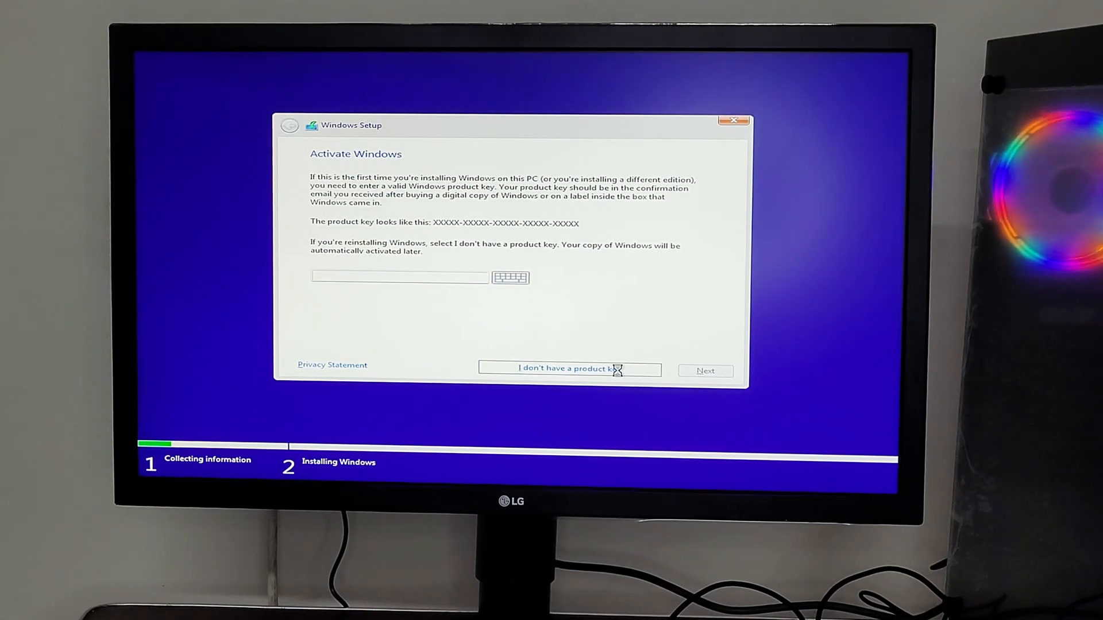
left_click(570, 369)
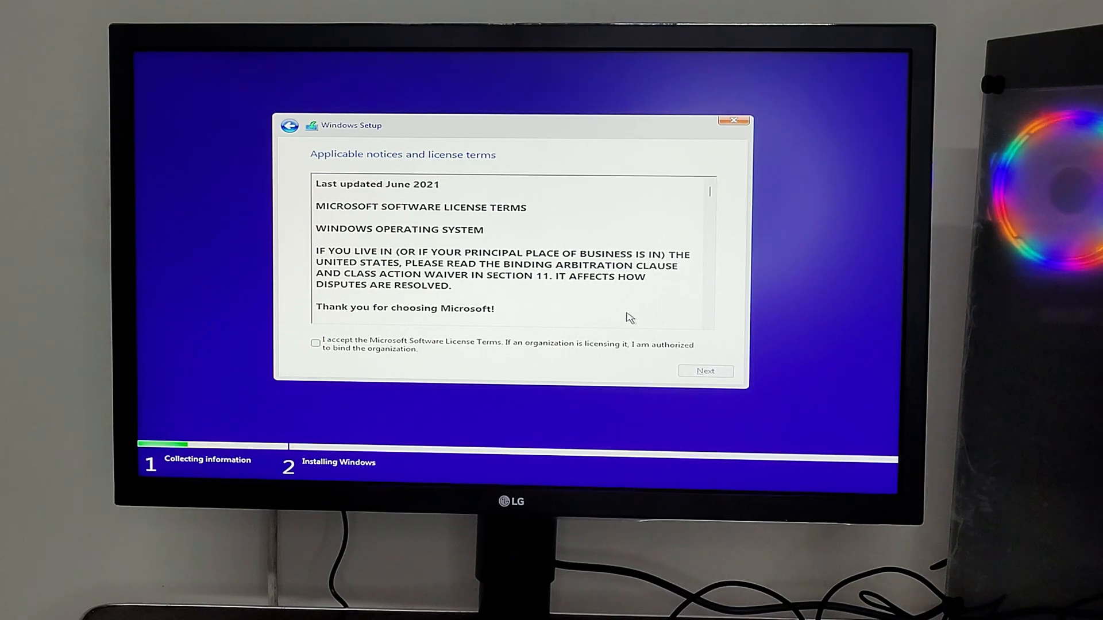
Tick the box accepting the Microsoft software license terms.
left_click(315, 343)
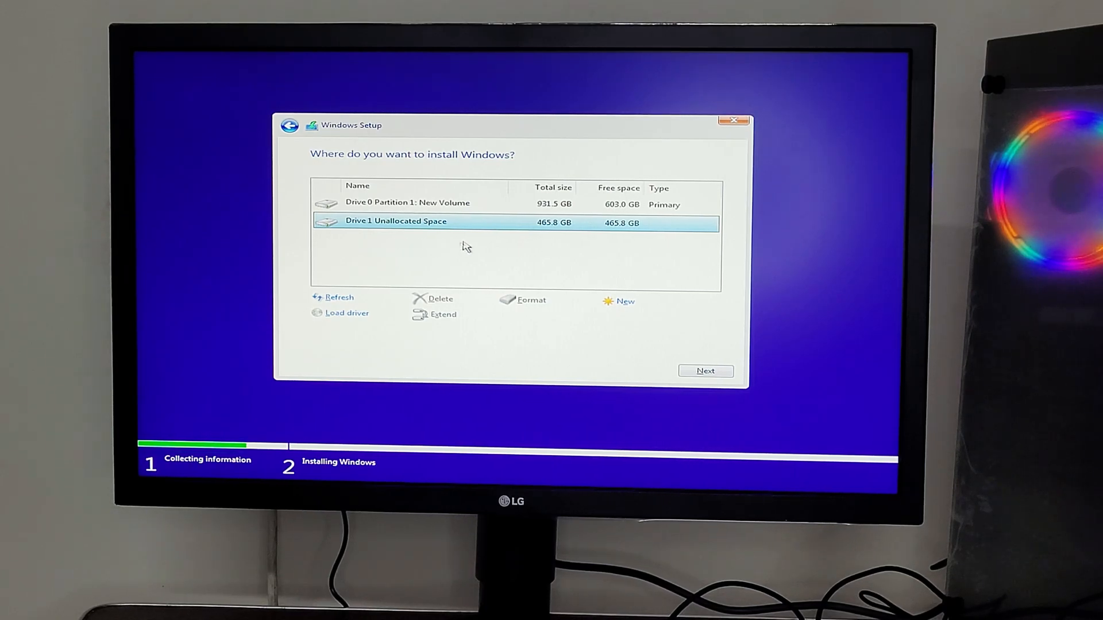
Create a new partition on Drive 1 using all 465.8 GB of unallocated space.
left_click(625, 301)
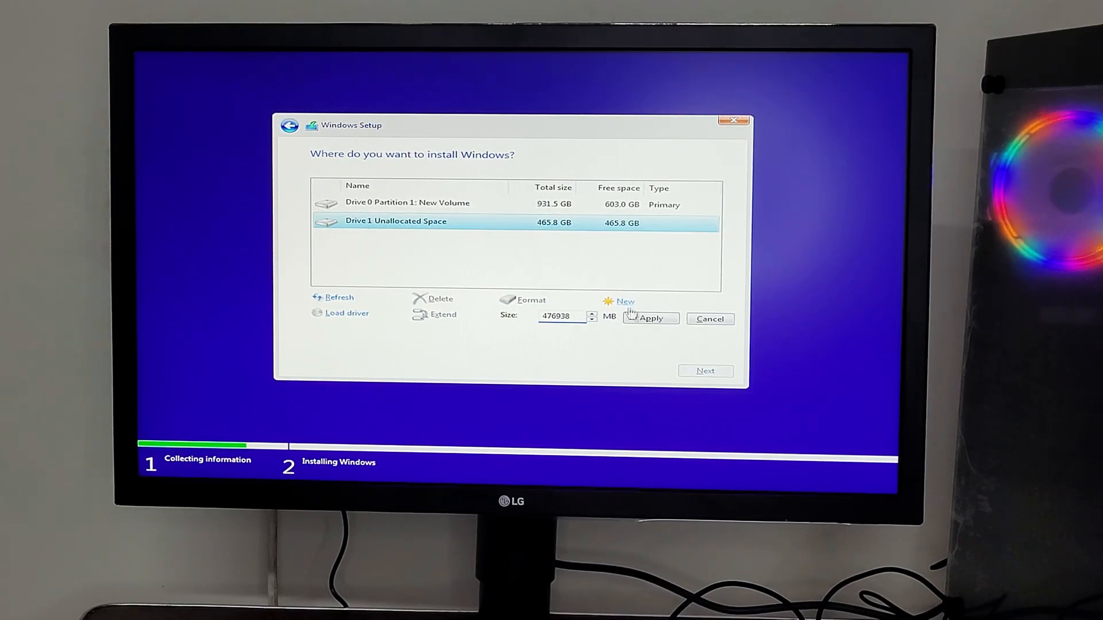
left_click(650, 318)
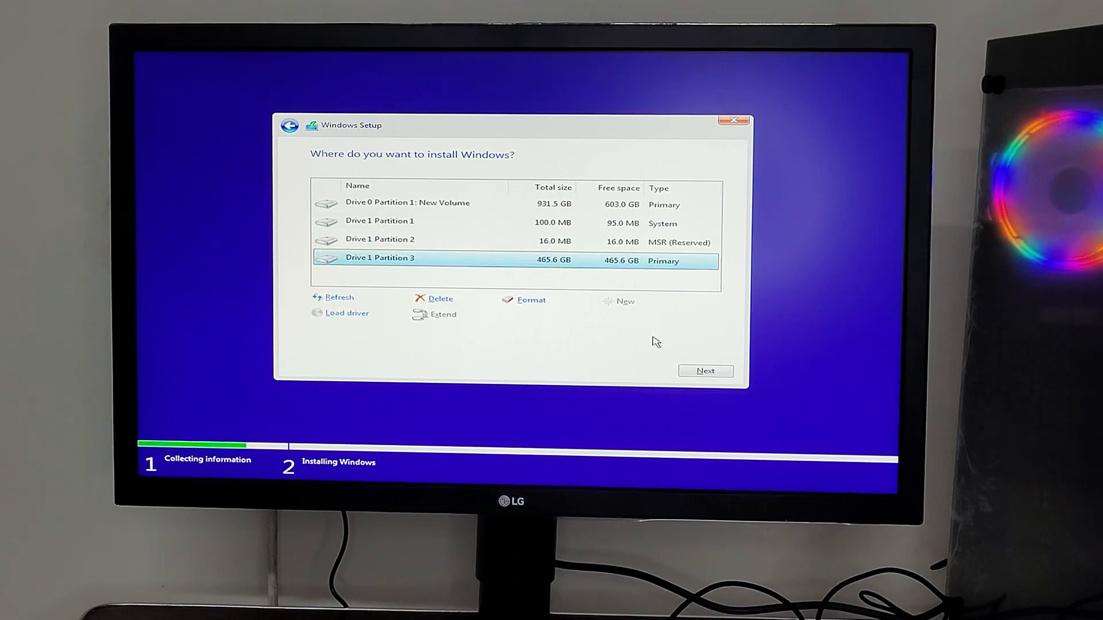
mouse_move(706, 371)
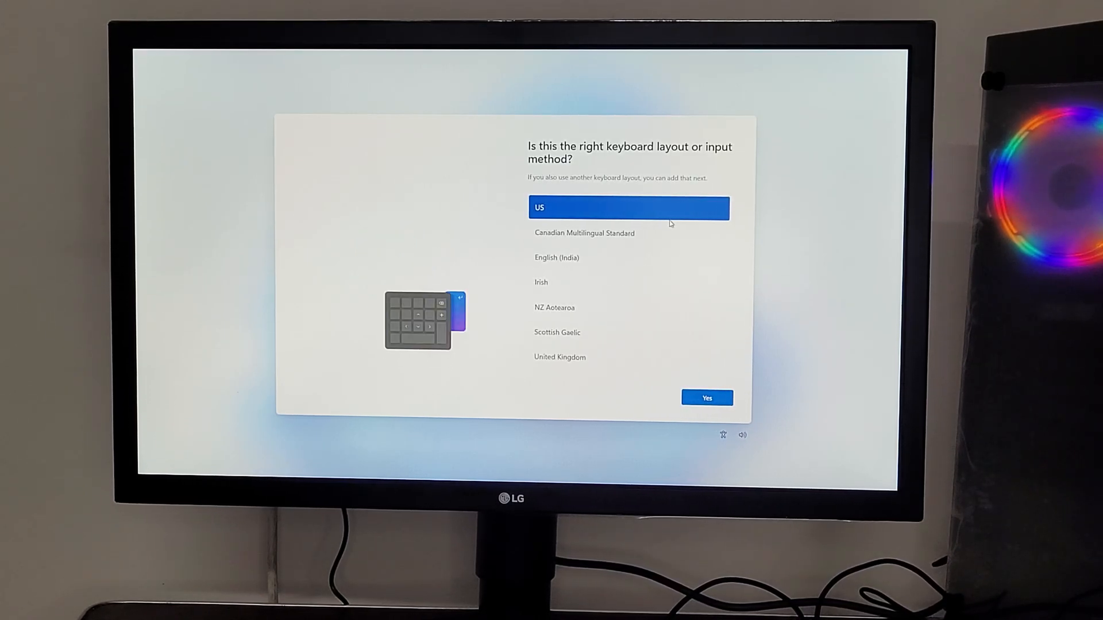
Select English (India) from the keyboard layout list and confirm with Yes.
scroll("down", 3)
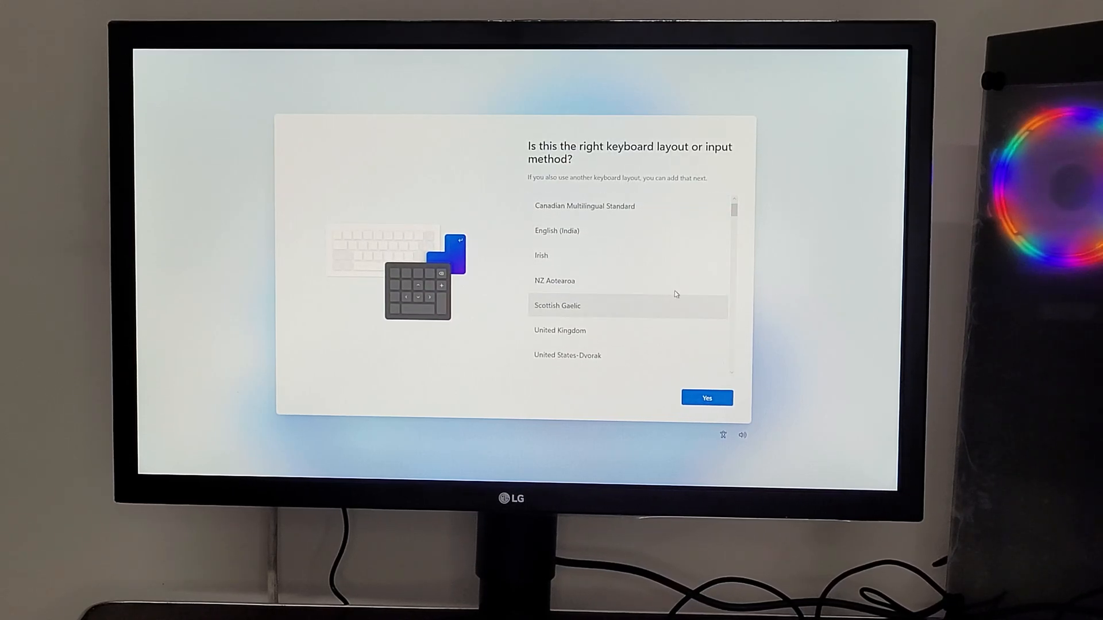
left_click(580, 231)
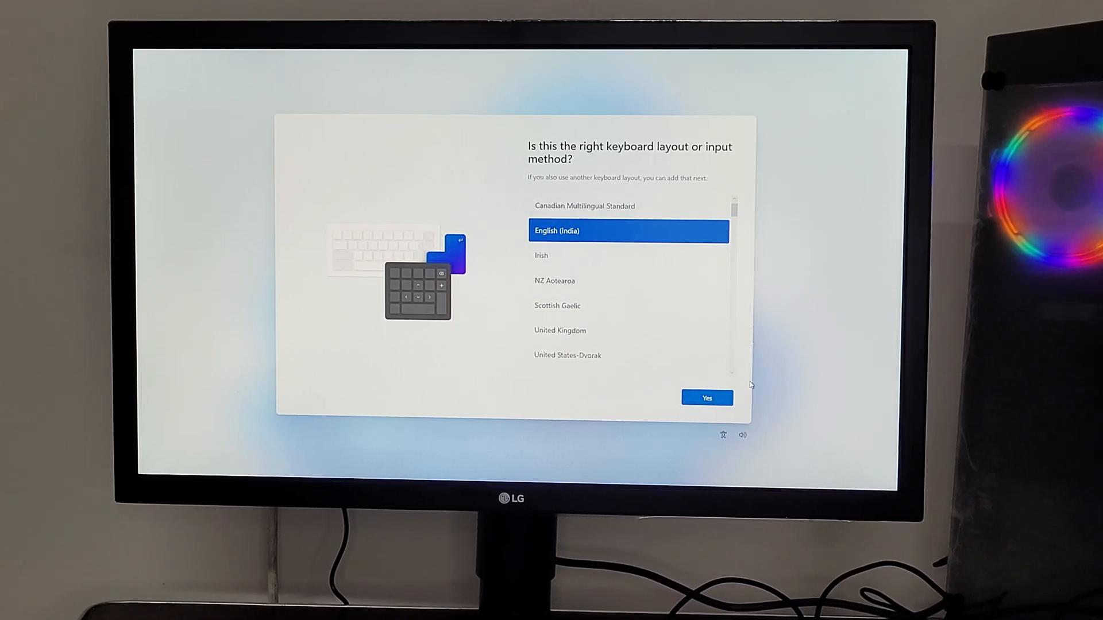
left_click(707, 397)
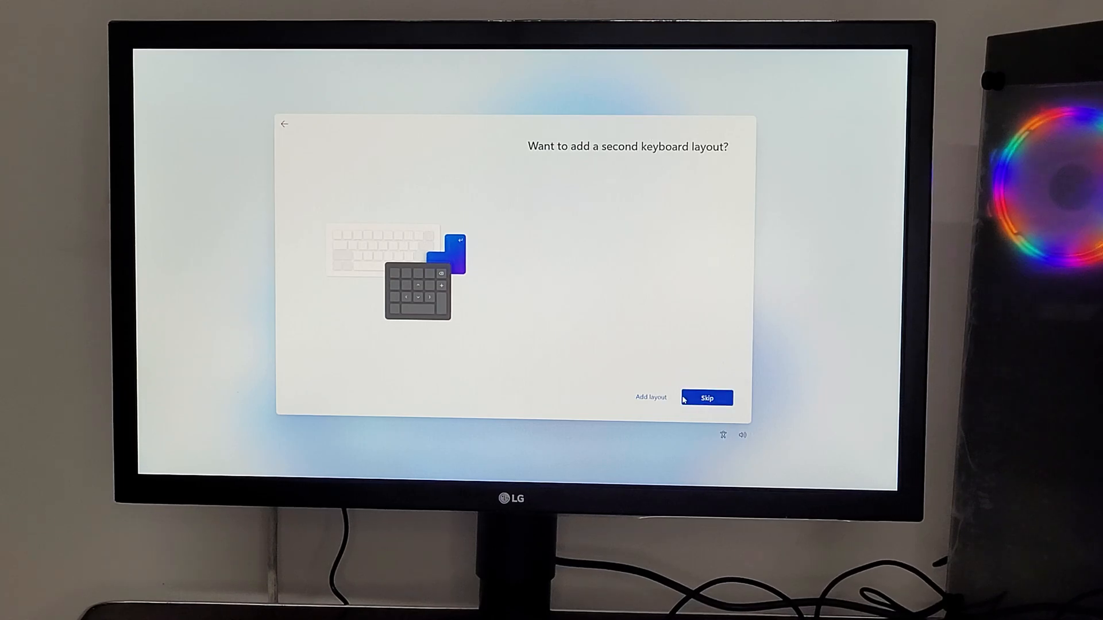
Skip adding a second keyboard layout.
left_click(706, 397)
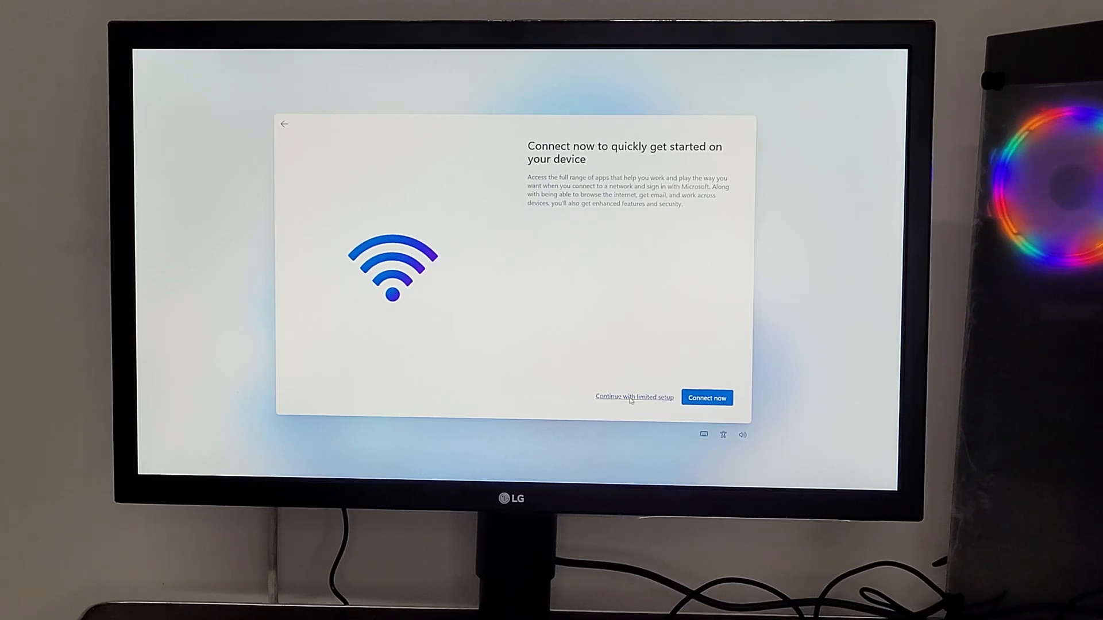
Choose 'Continue with limited setup' to proceed without an internet connection.
left_click(635, 397)
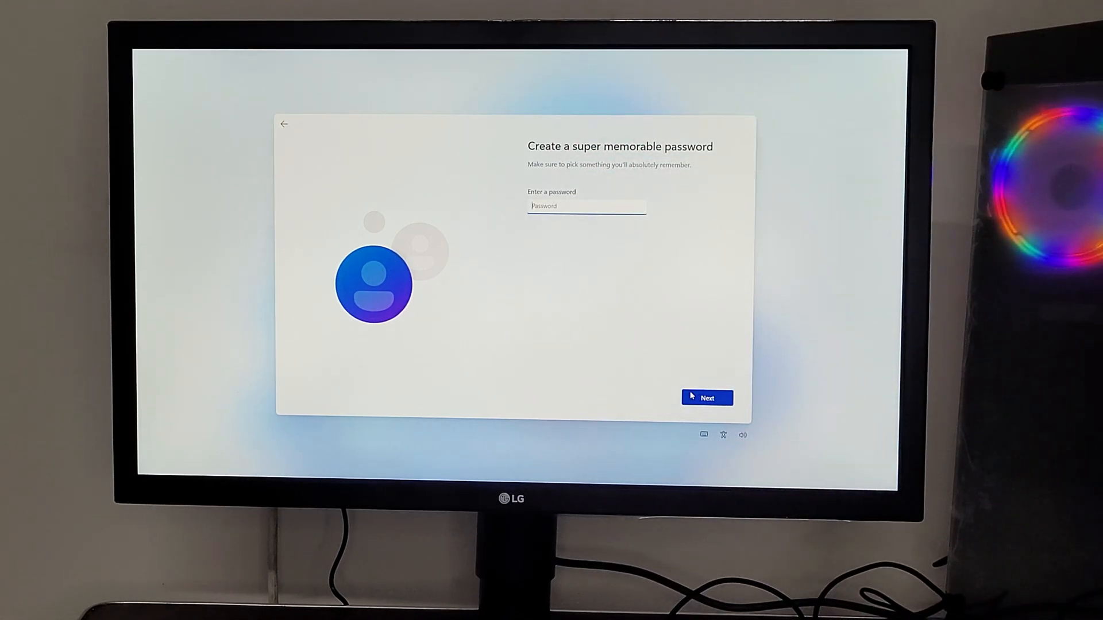
Leave the local account password empty and continue.
left_click(706, 398)
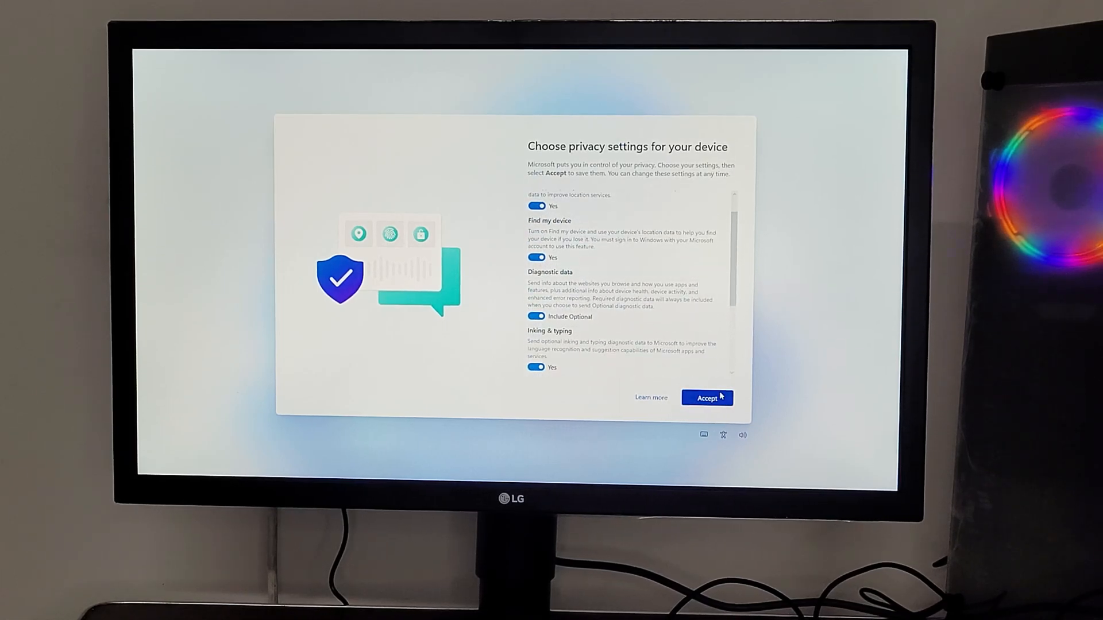
Accept the default device privacy settings to finish setup.
left_click(706, 398)
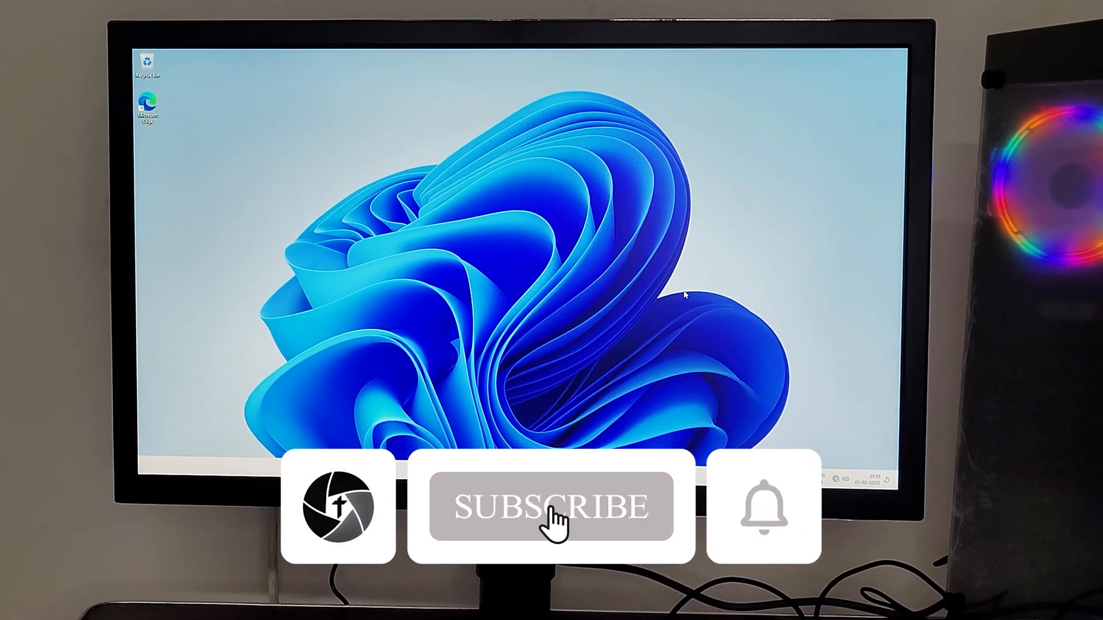
left_click(550, 516)
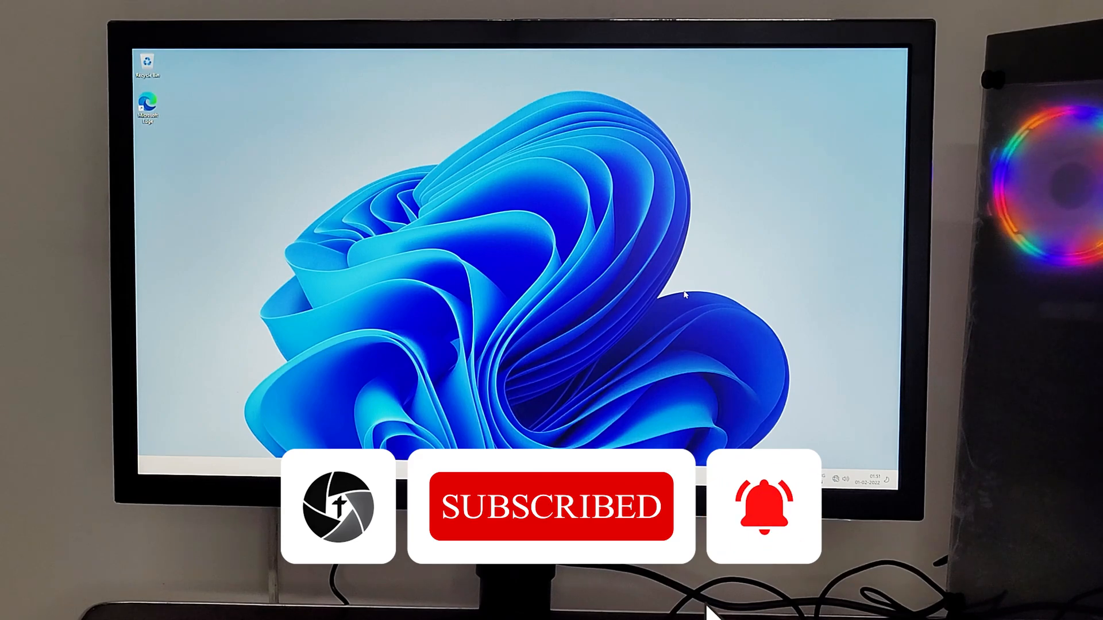